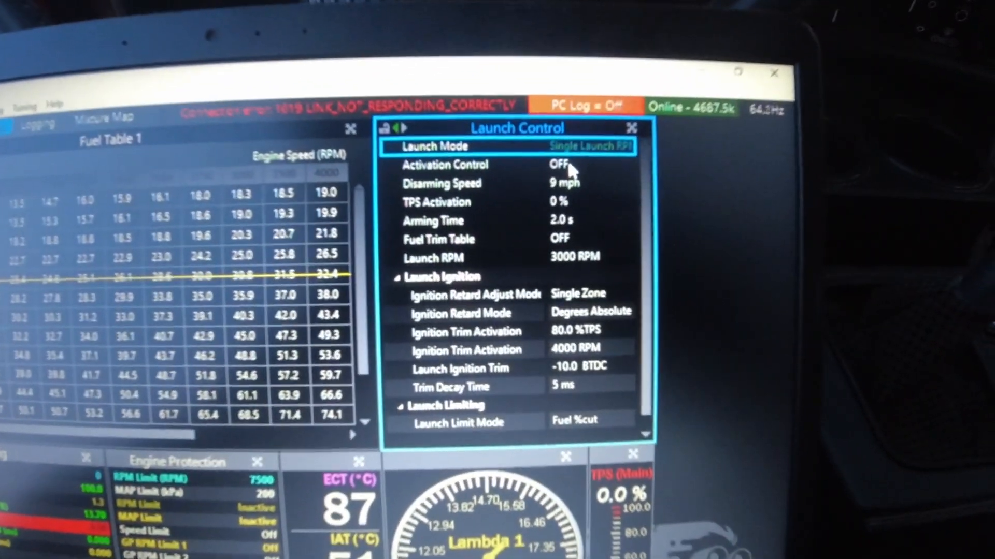
# Step: Change Launch Control activation from OFF to a digital input
pyautogui.click(559, 166)
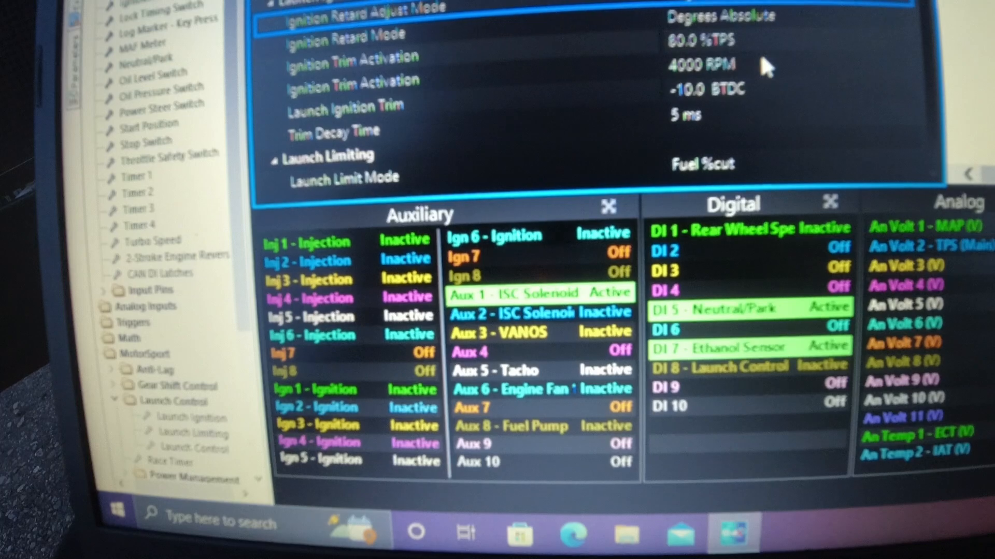
# Step: Set Ignition Trim Activation to 3000 RPM and edit the Launch Ignition Trim value
pyautogui.doubleClick(702, 64)
pyautogui.write('=3000')
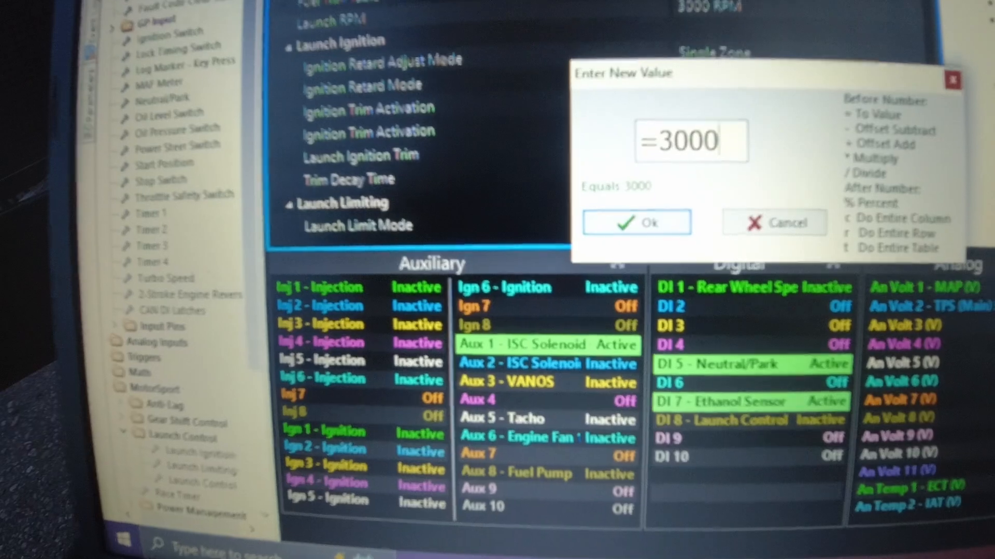
pyautogui.click(636, 222)
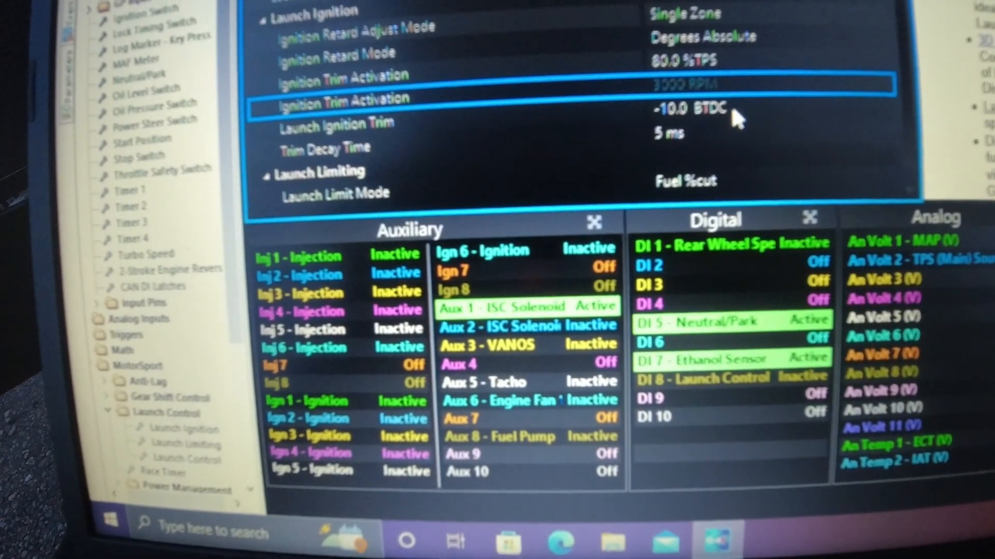
pyautogui.doubleClick(685, 112)
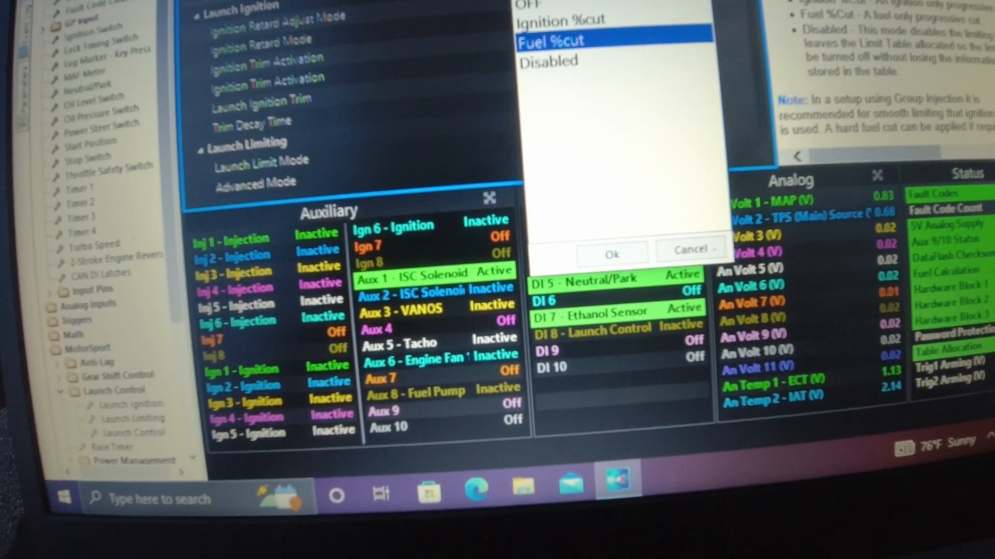
pyautogui.click(611, 253)
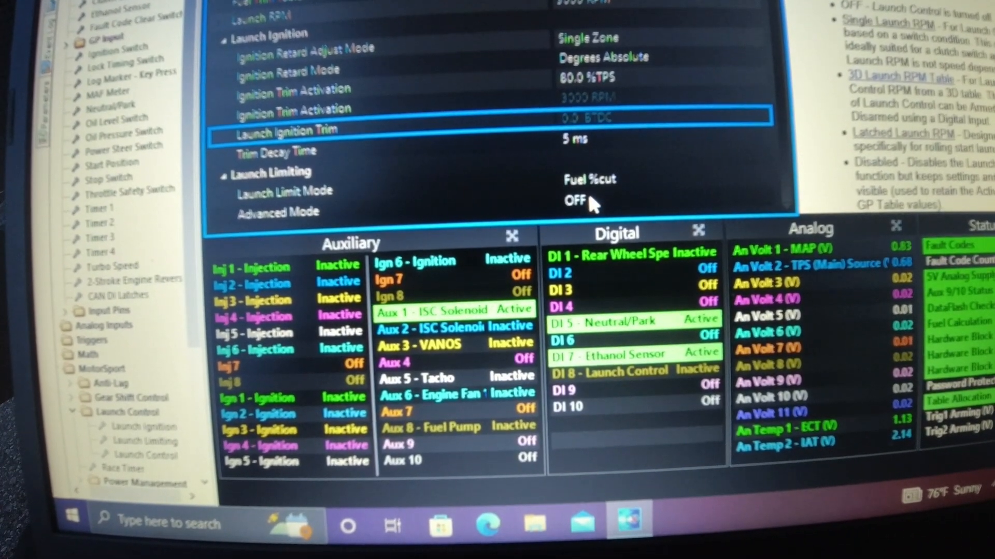
pyautogui.click(579, 200)
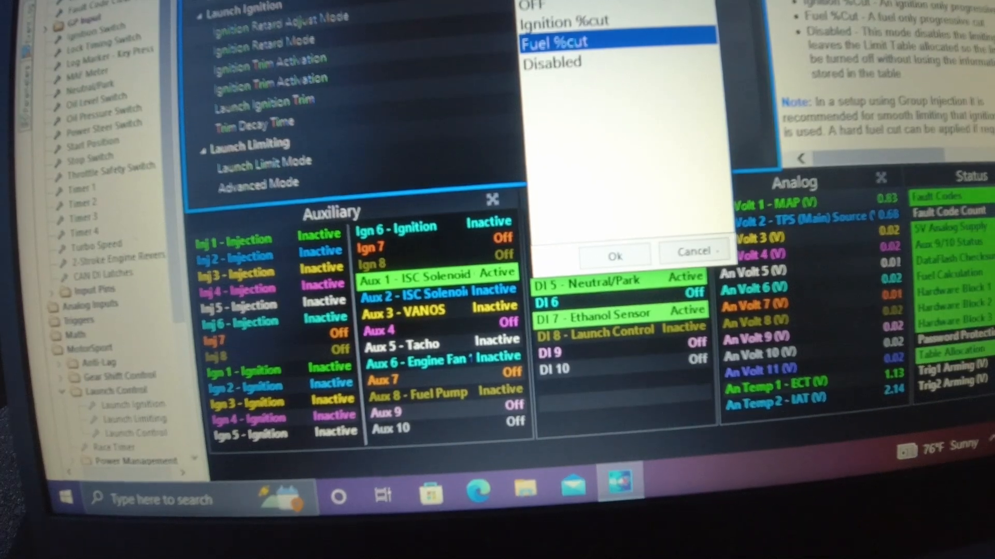
pyautogui.click(615, 255)
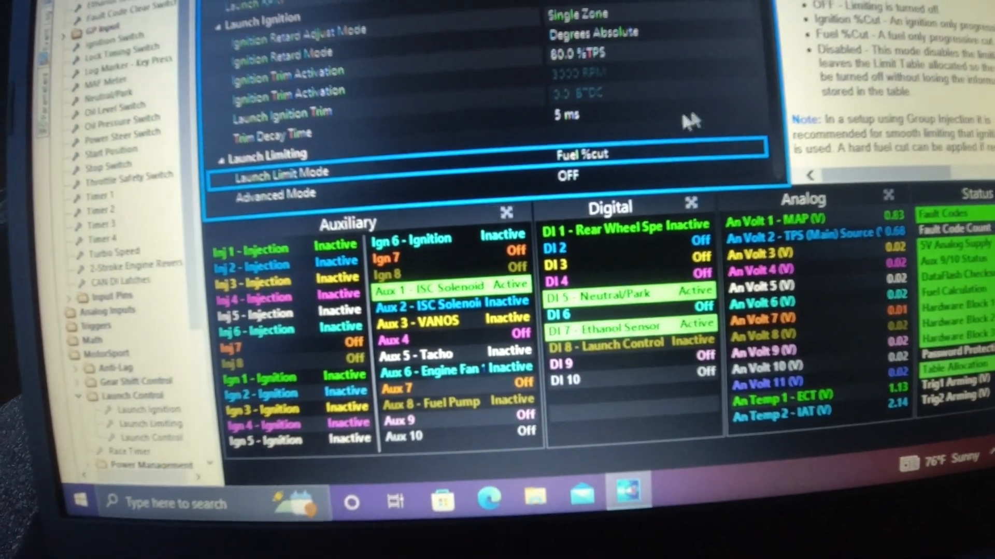